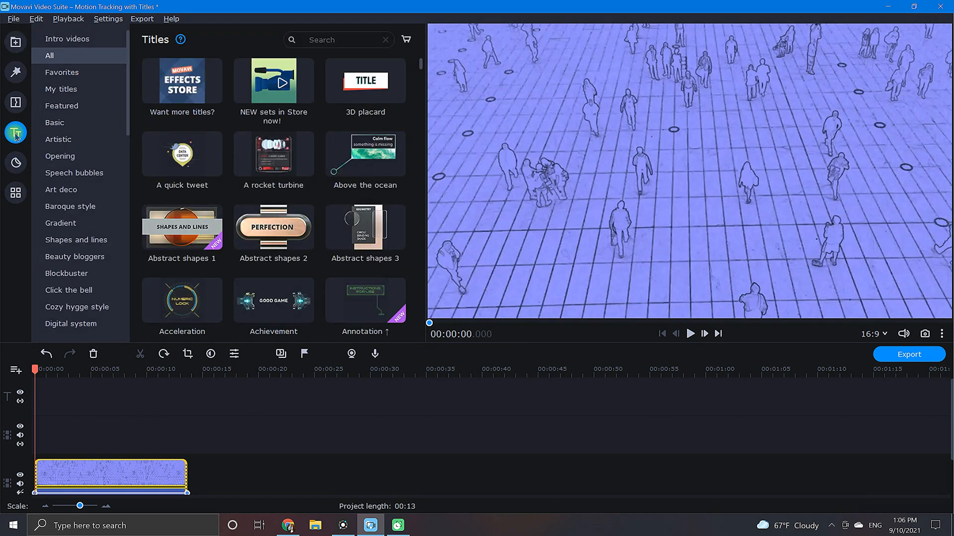
Browse the saved My titles presets and select the 13-second crowd clip on the timeline
click(60, 90)
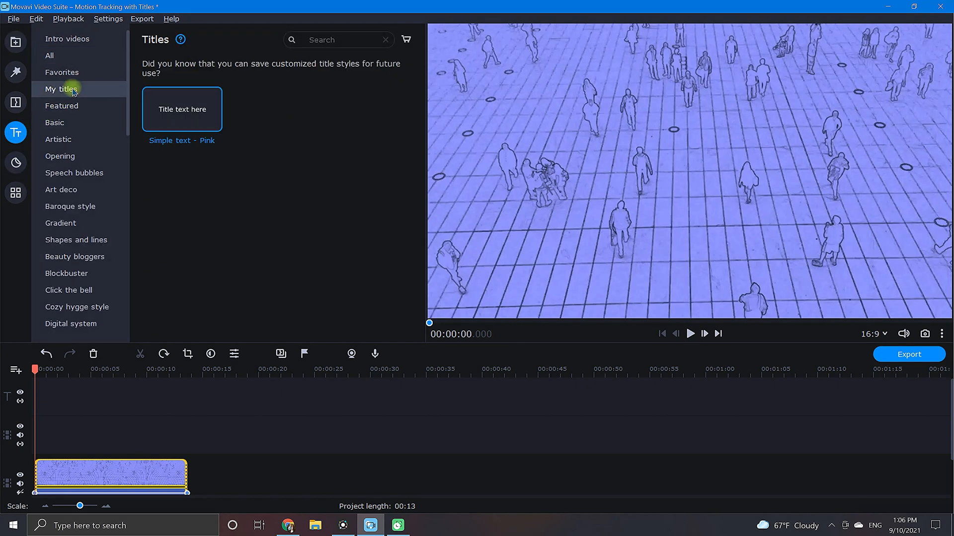
mouse_move(181, 109)
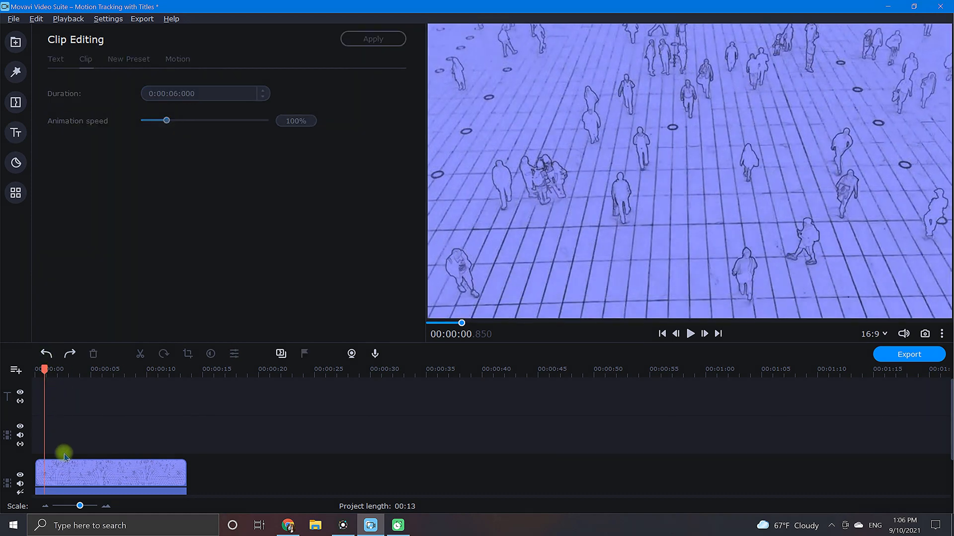
click(104, 475)
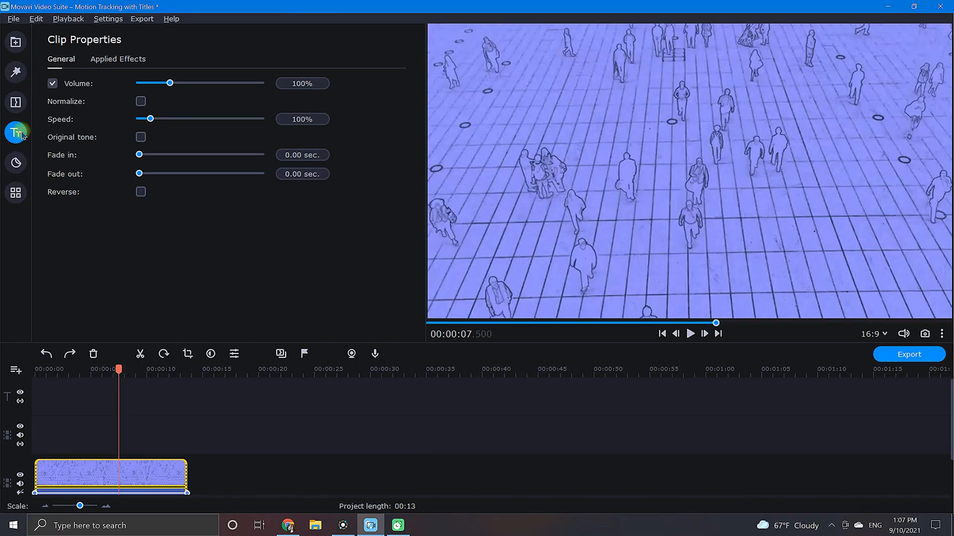
Add the 'Simple text - Pink' title at the 7.5-second playhead and show its text settings
click(14, 132)
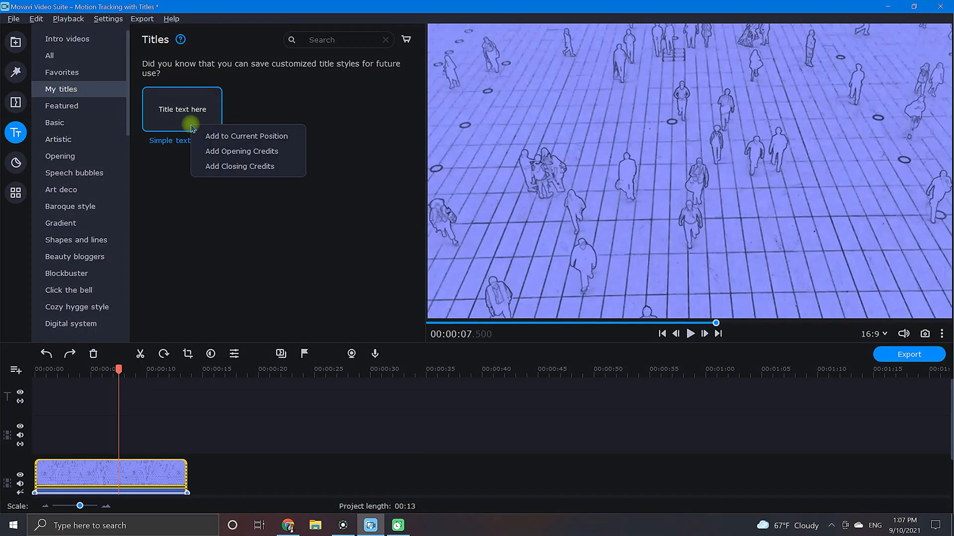
click(246, 136)
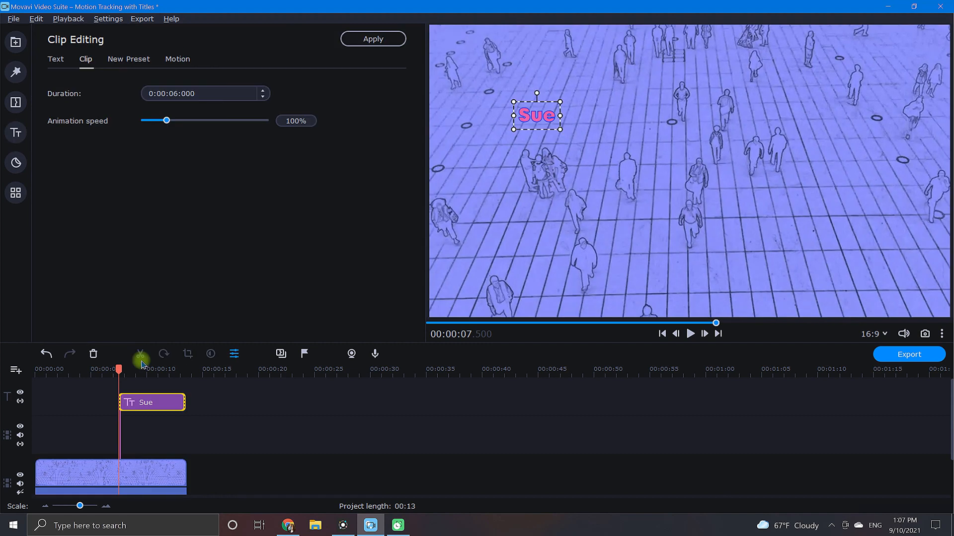
click(56, 59)
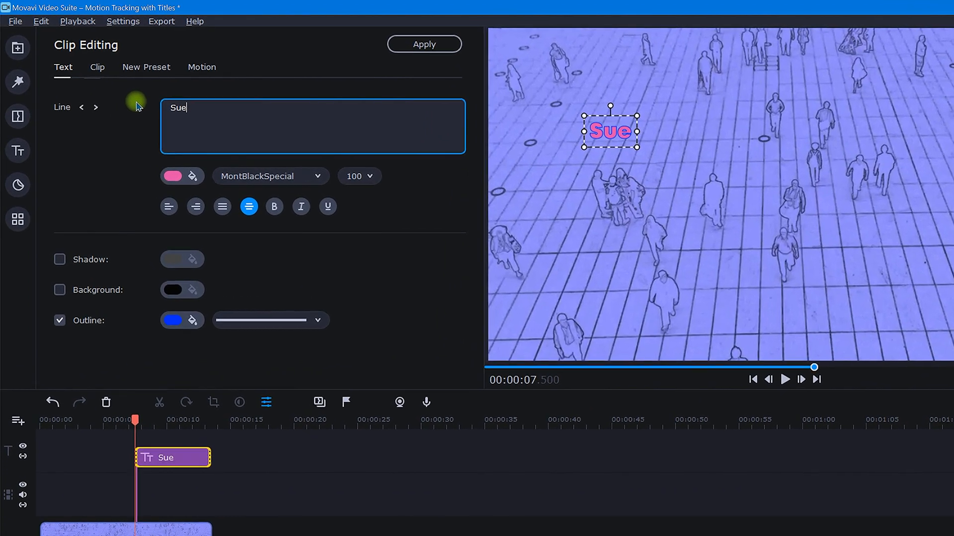
Enter Motion tracking for the 'Sue' title and place the tracking box on the walking person
click(202, 66)
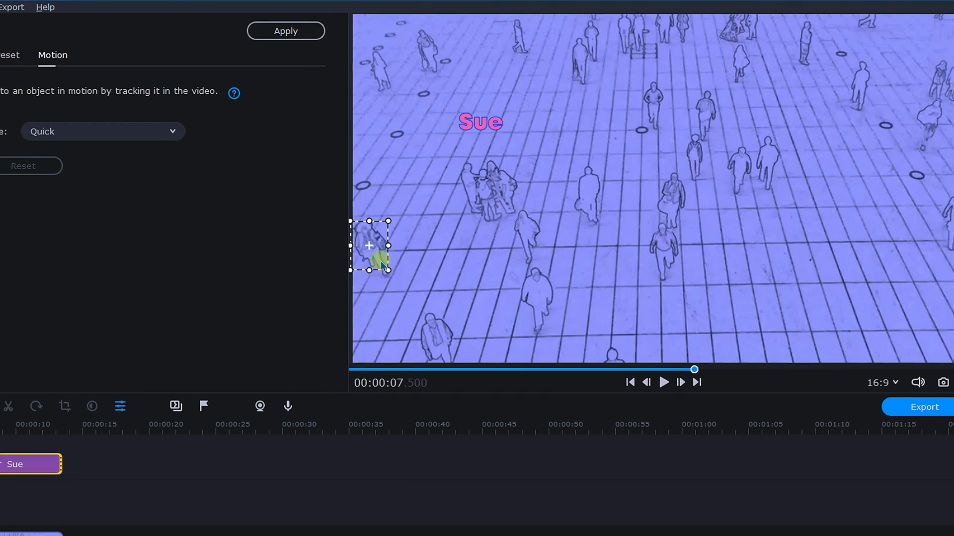
Choose Precise tracking mode and run tracking on the walking person under the frame
click(297, 131)
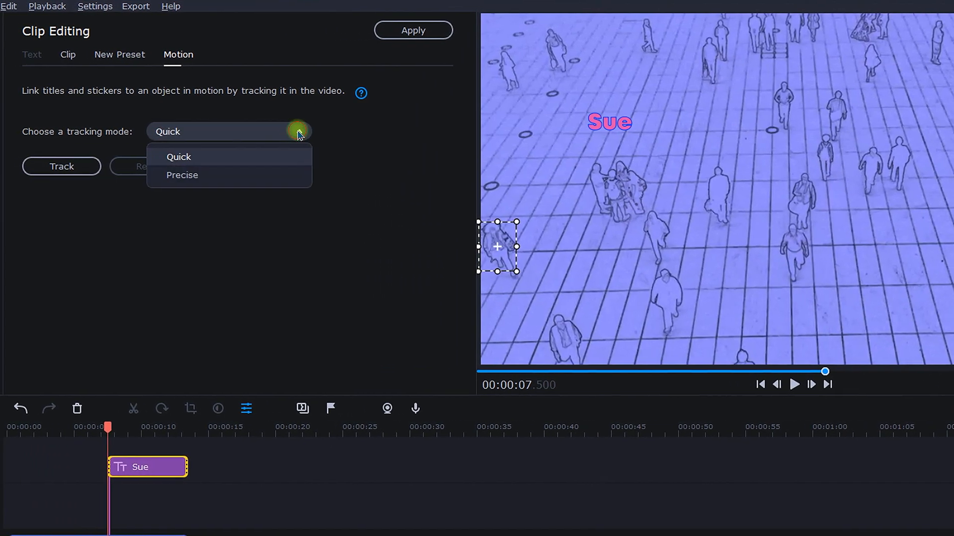
click(181, 175)
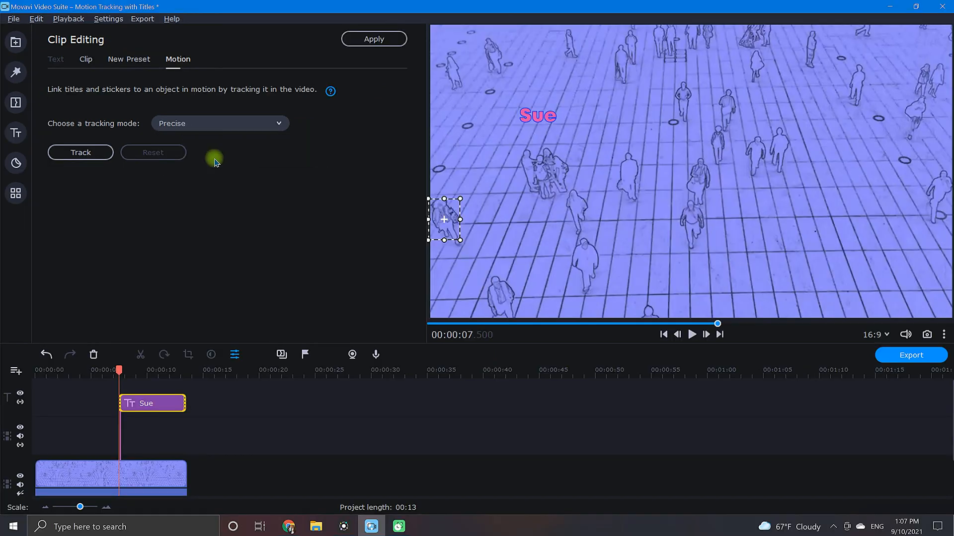
mouse_move(80, 153)
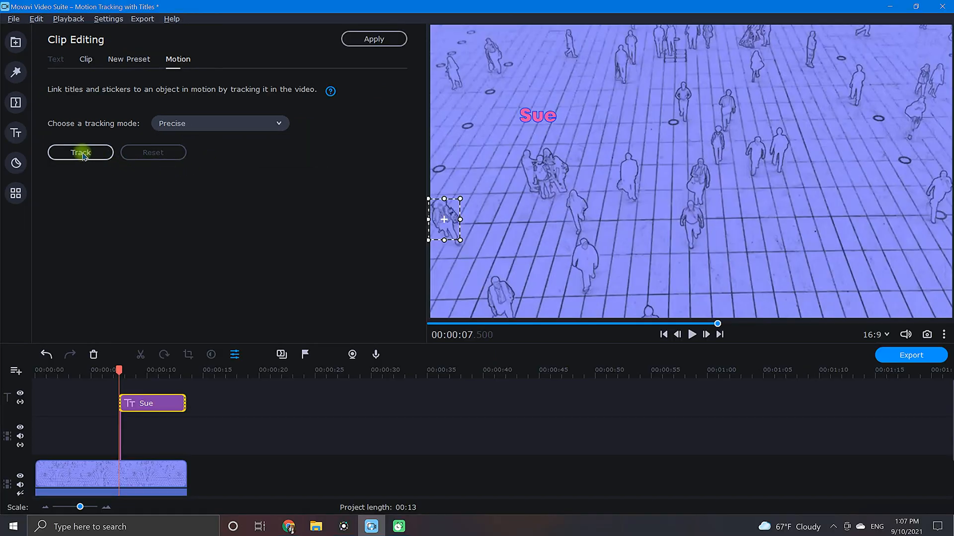
click(81, 152)
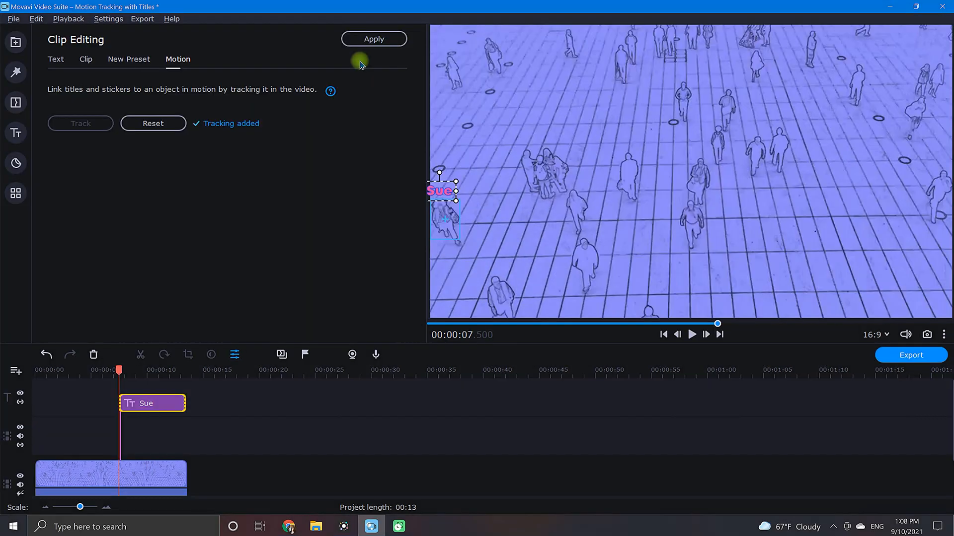
Apply the tracking and scrub the timeline to check the 'Sue' title follows the person
click(15, 129)
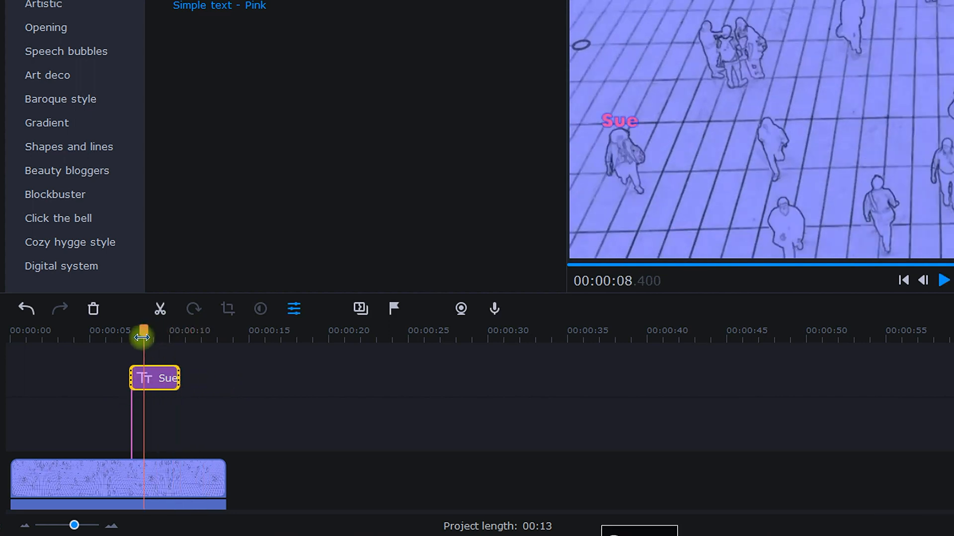
click(944, 280)
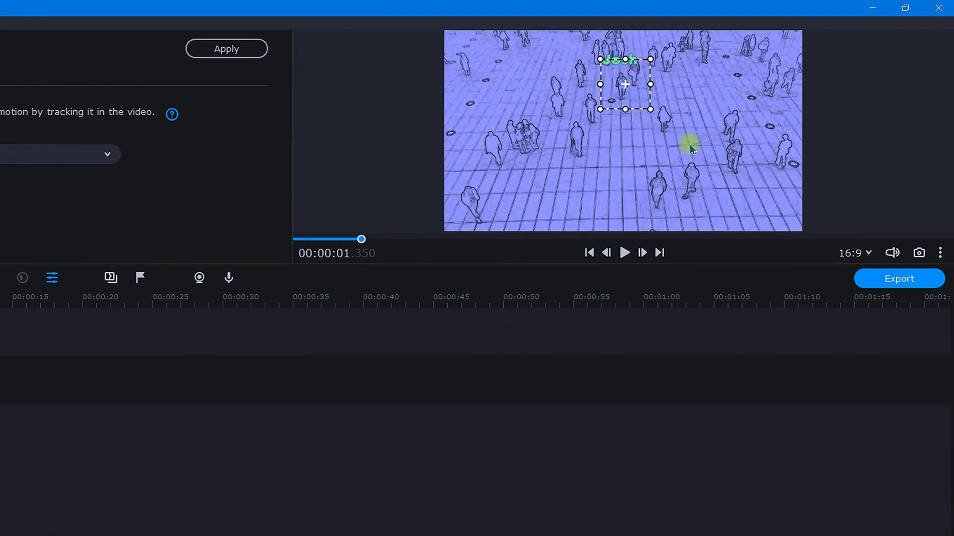
Unpin the preview player into its own window and adjust that window
click(939, 253)
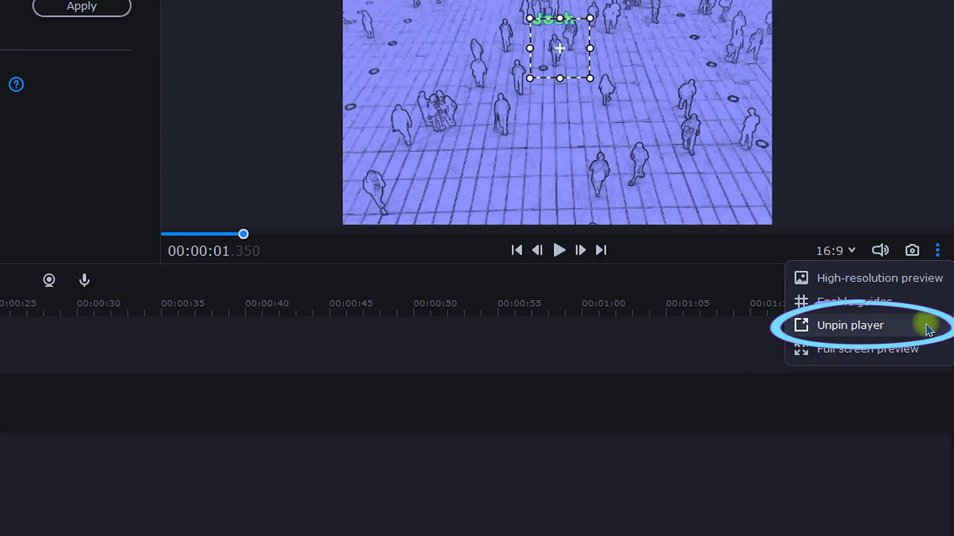
click(851, 326)
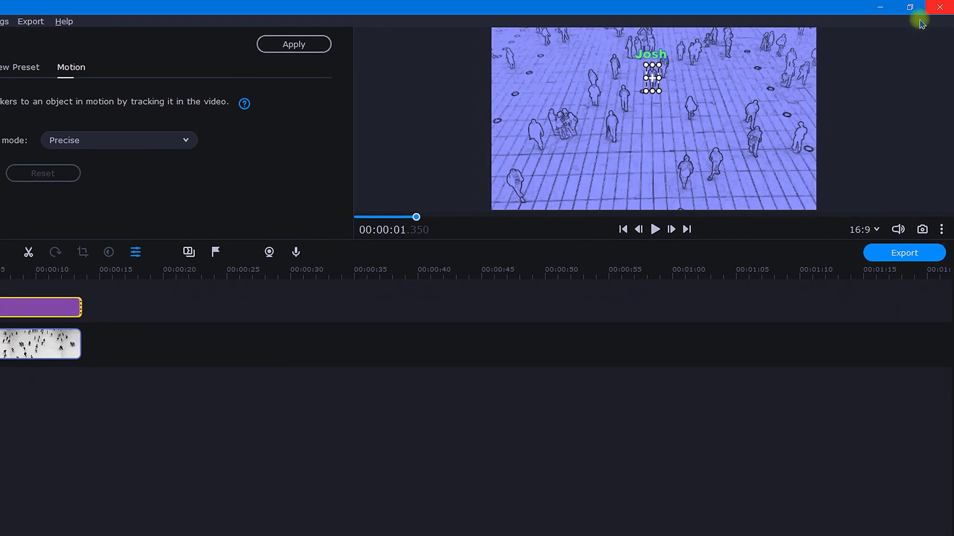
click(914, 7)
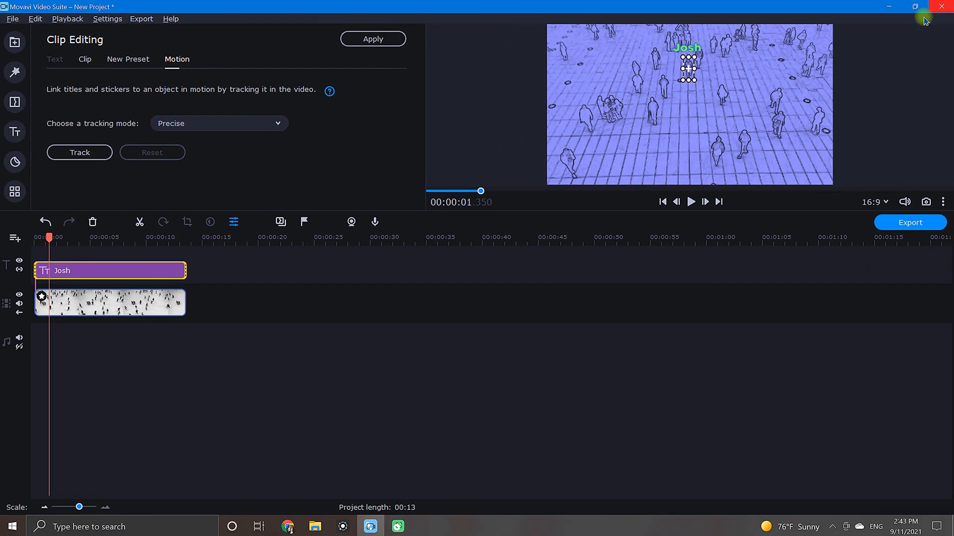